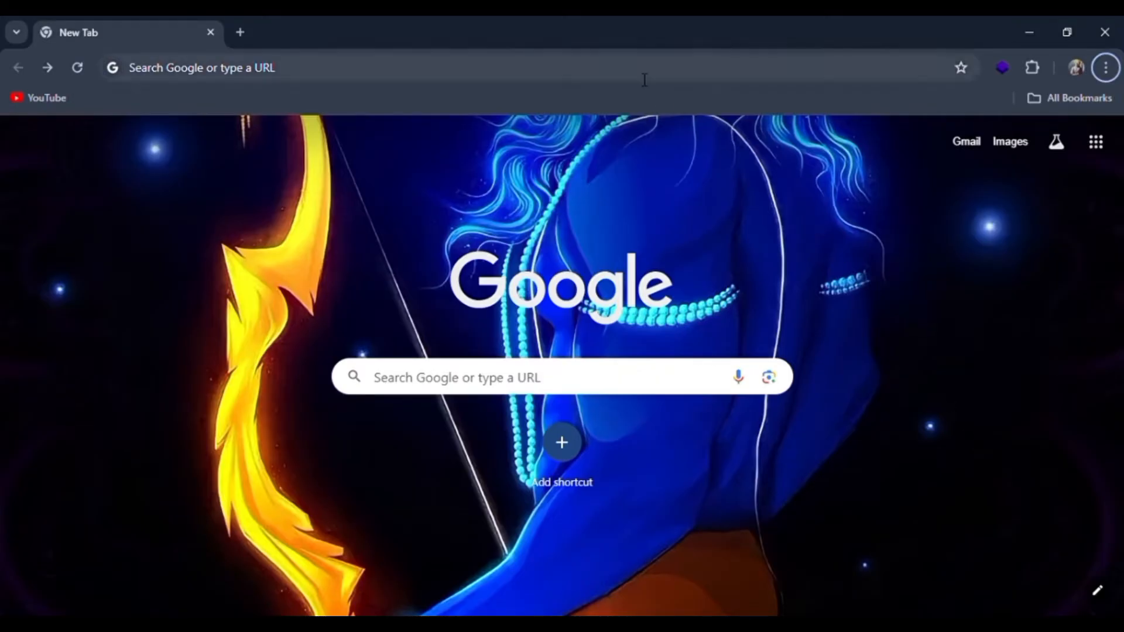
Search Google for 'zinghe login' from the Chrome address bar.
type("zinghe login")
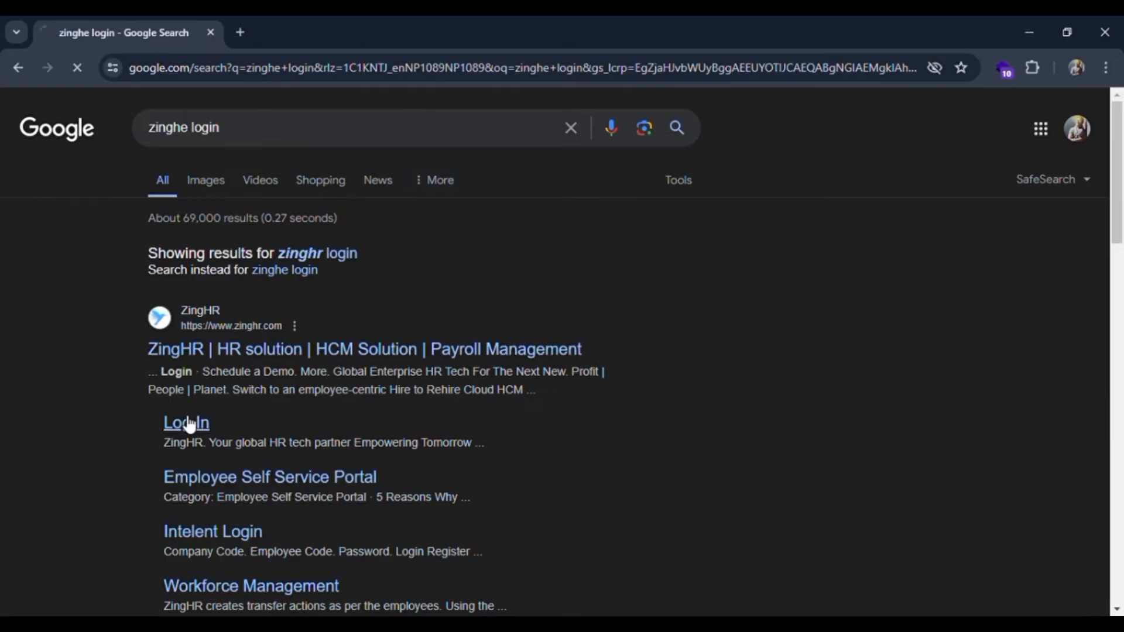
Follow the ZingHR 'Log In' sitelink from the search results.
left_click(185, 423)
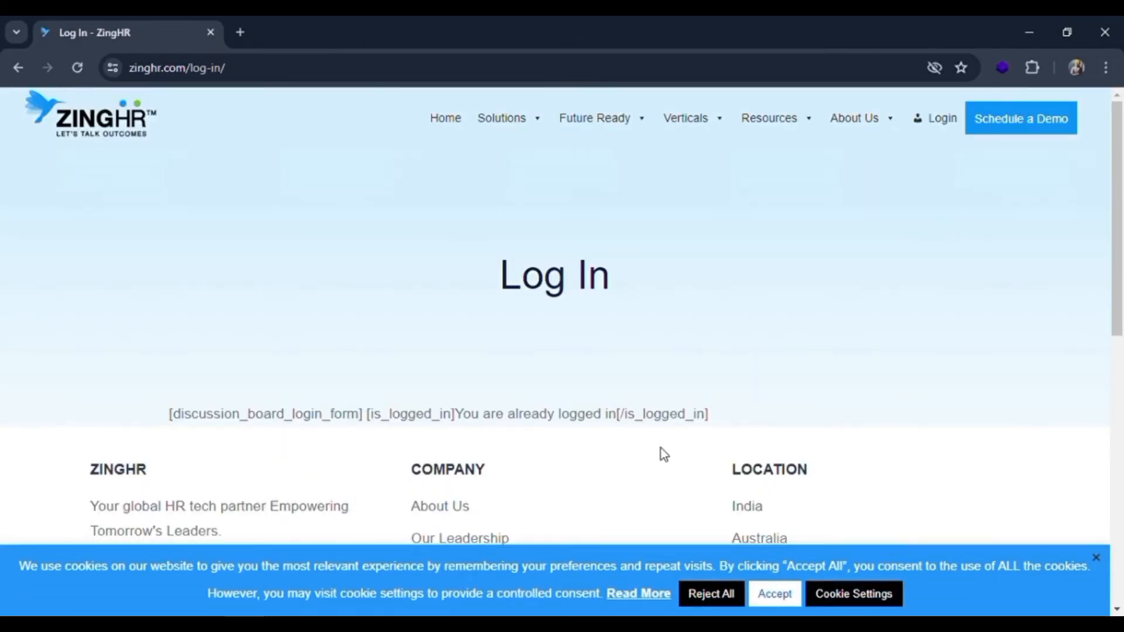
scroll("down", 3)
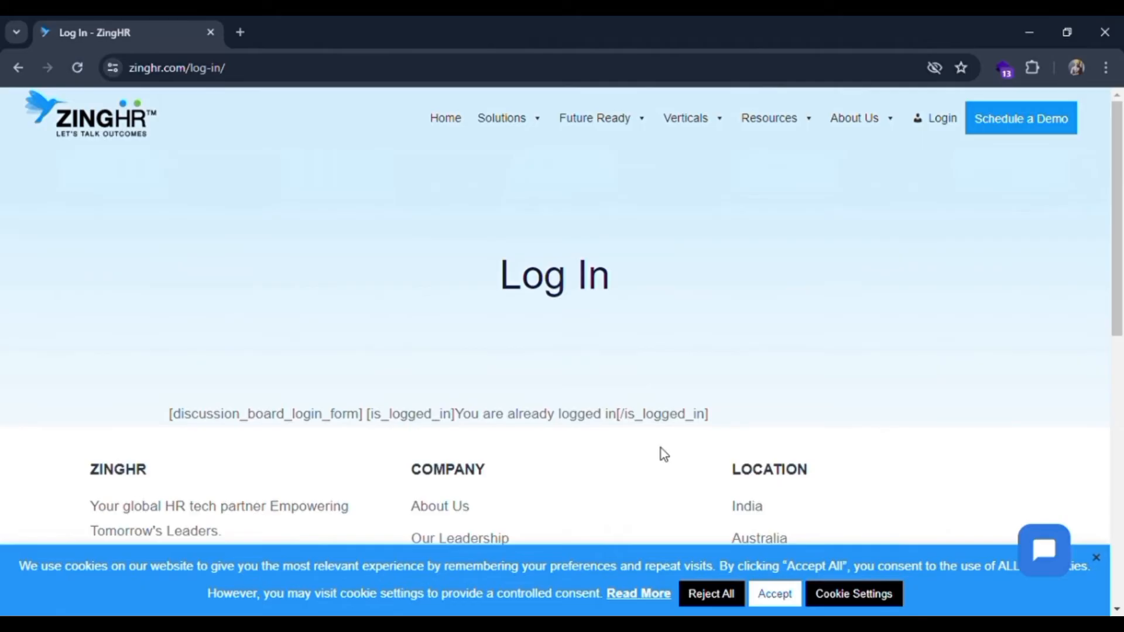
mouse_move(920, 145)
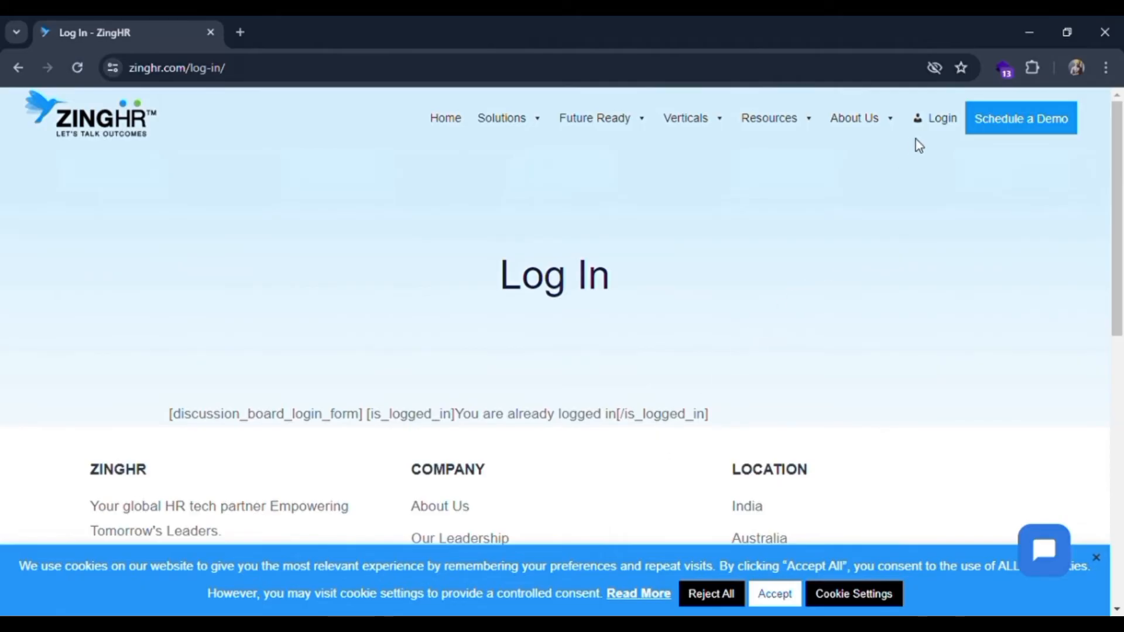
Go to the ZingHR portal login form via the top-navigation Login link.
left_click(941, 117)
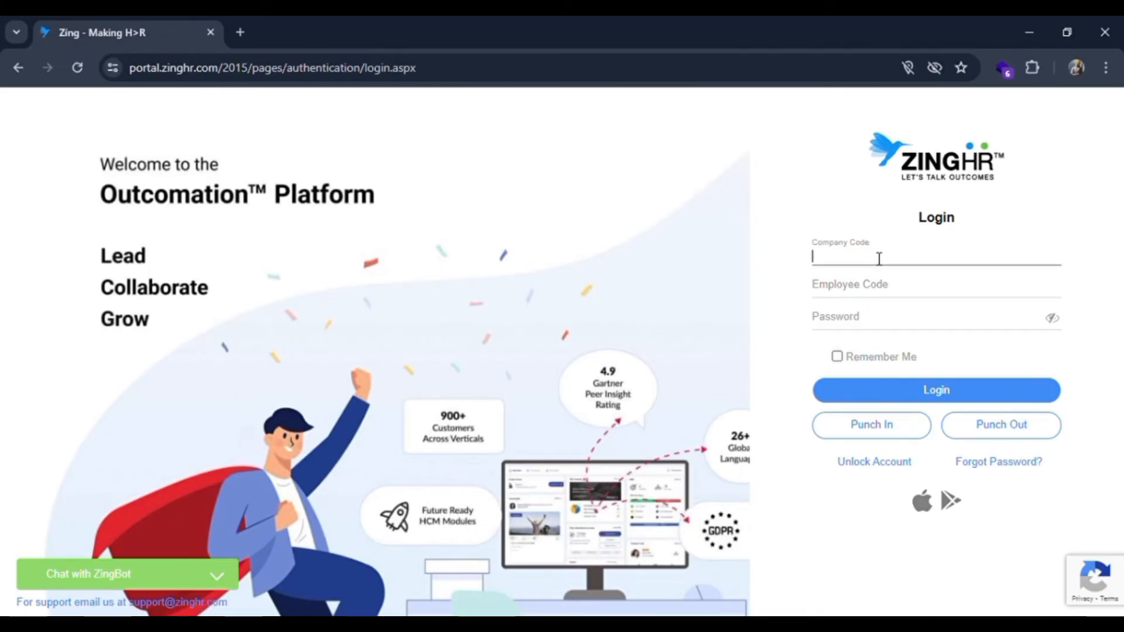
Enter company code 5456, employee code 1256 and a password, with Remember Me ticked.
type("5456")
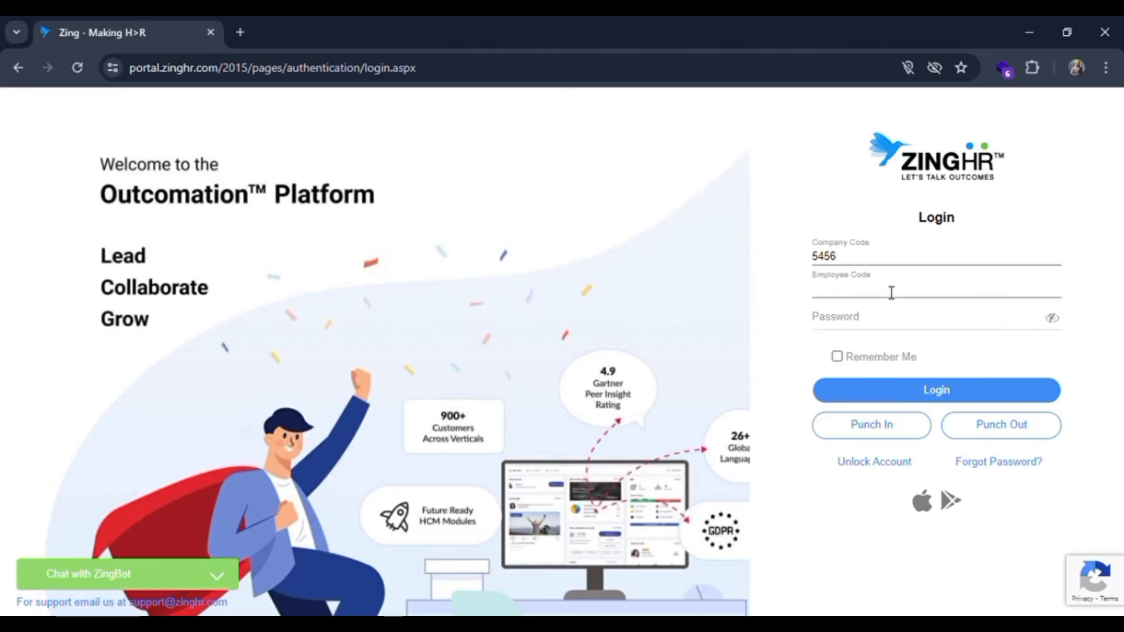
type("1256")
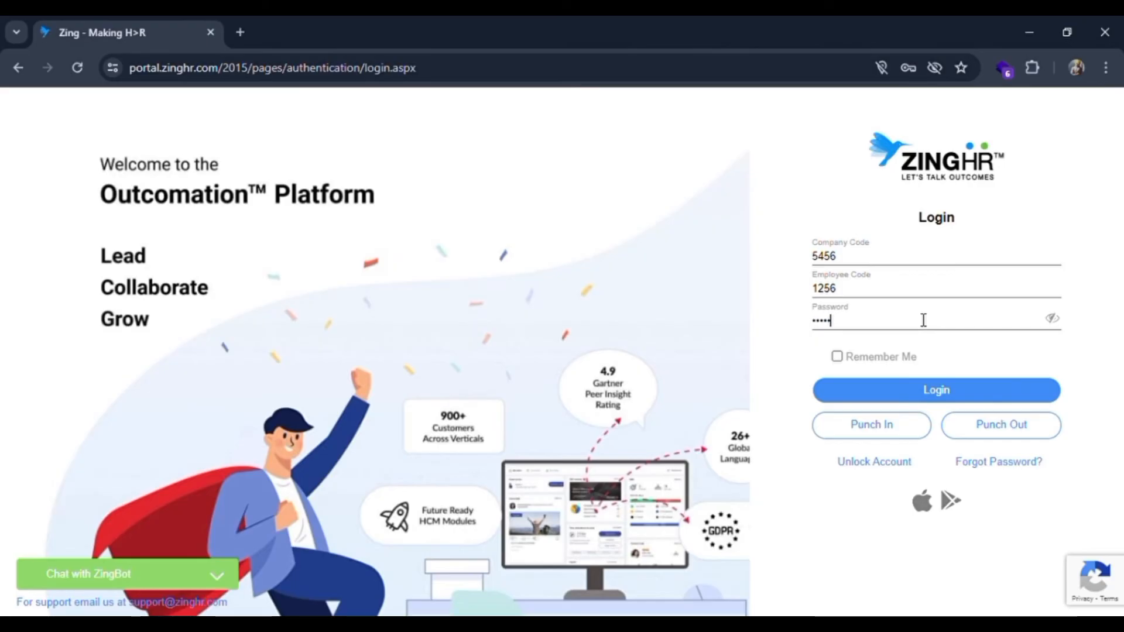
left_click(836, 356)
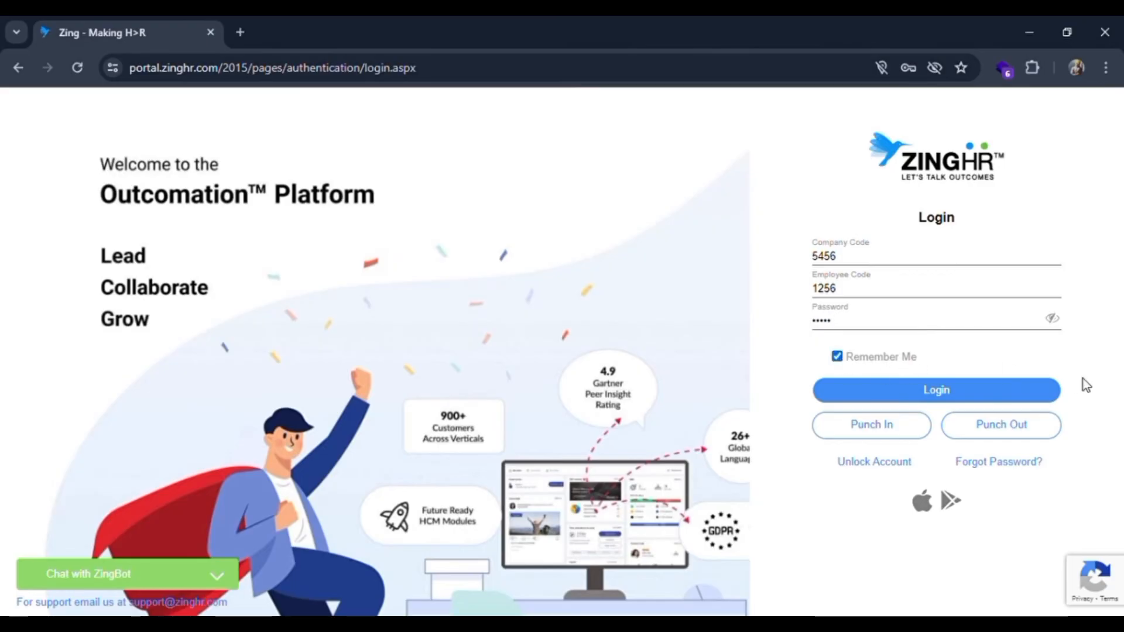
mouse_move(969, 398)
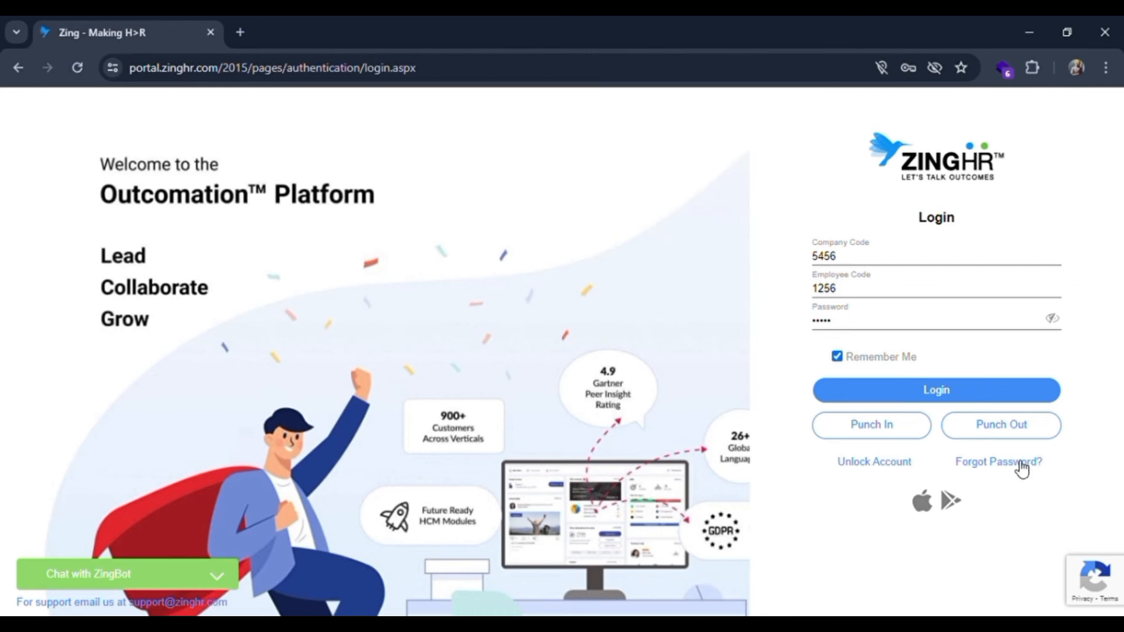
mouse_move(859, 472)
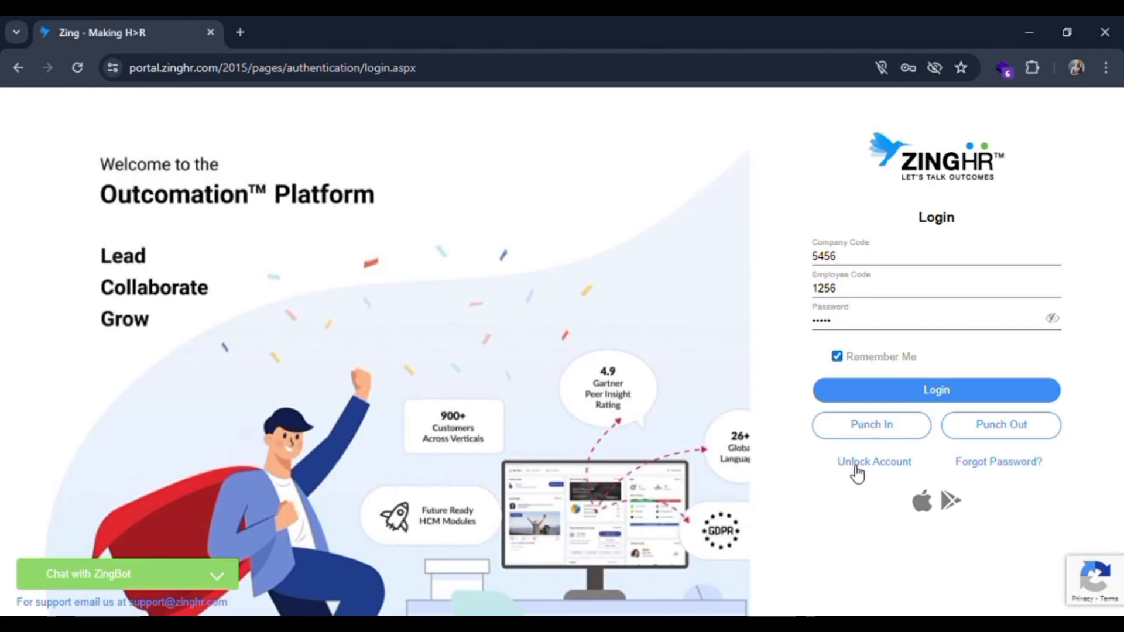
mouse_move(987, 361)
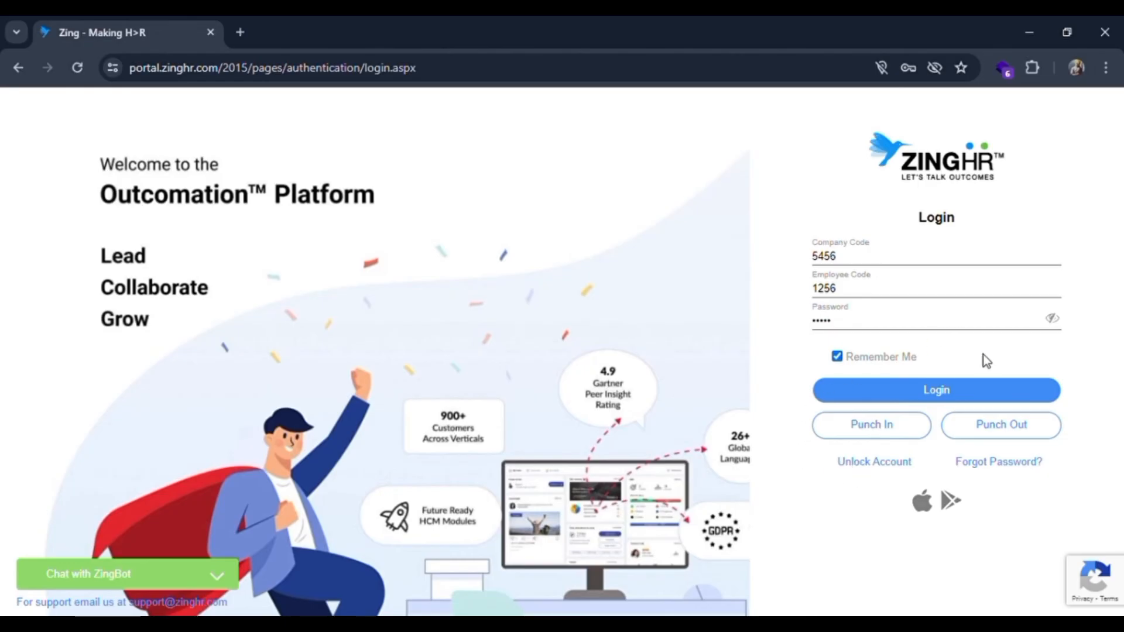